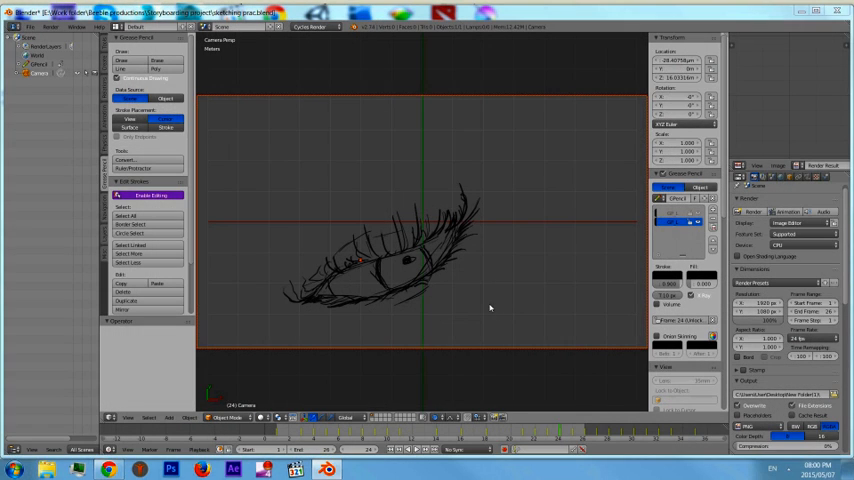
Create a second editor area showing the grease pencil eye drawing.
click(164, 118)
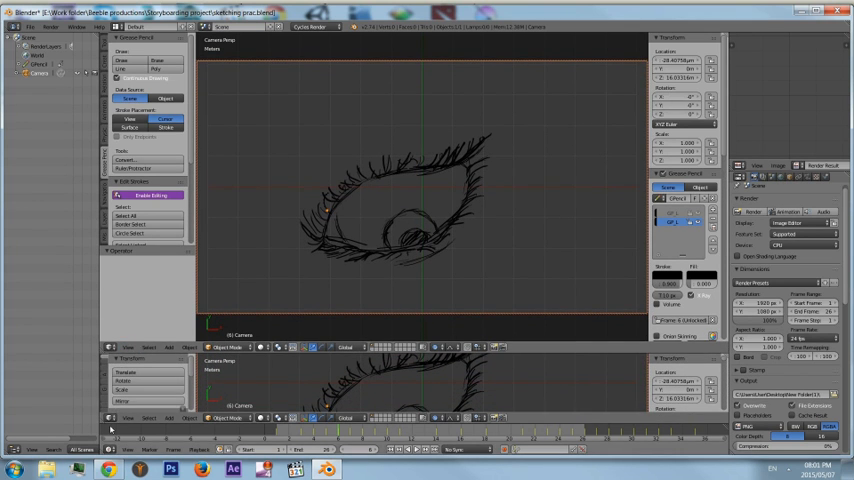
Switch the new area to a Dope Sheet in Grease Pencil mode listing the eye keyframes.
click(112, 418)
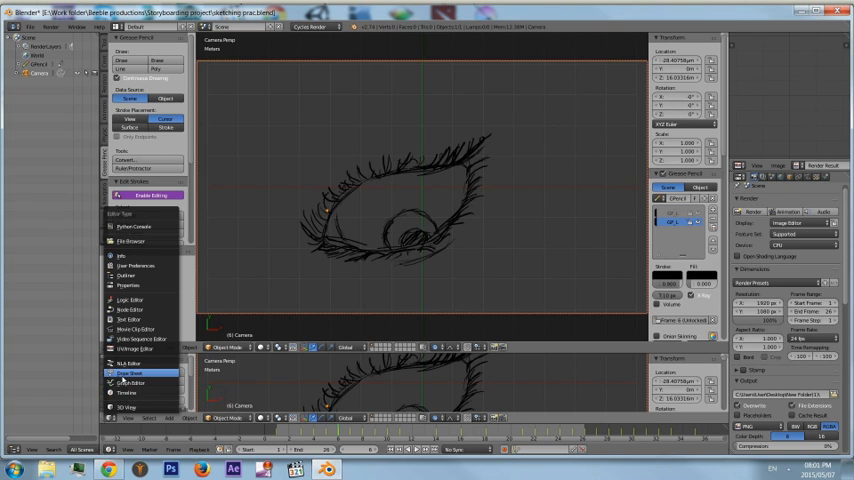
click(128, 372)
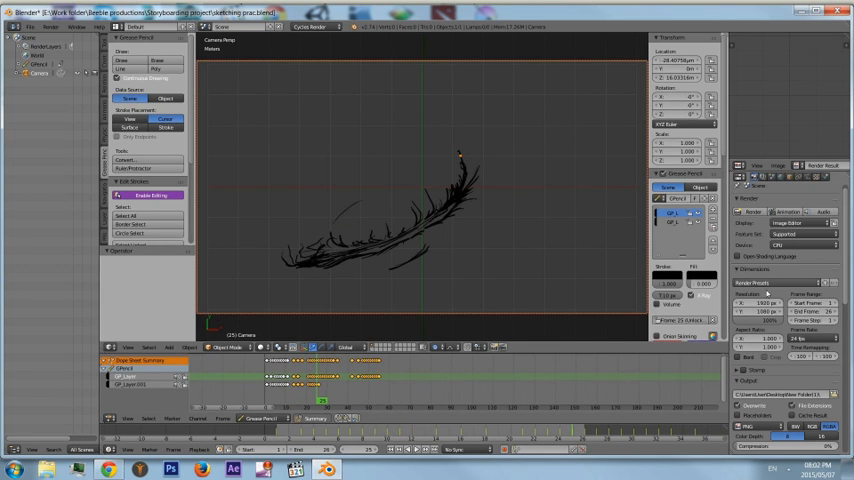
click(780, 280)
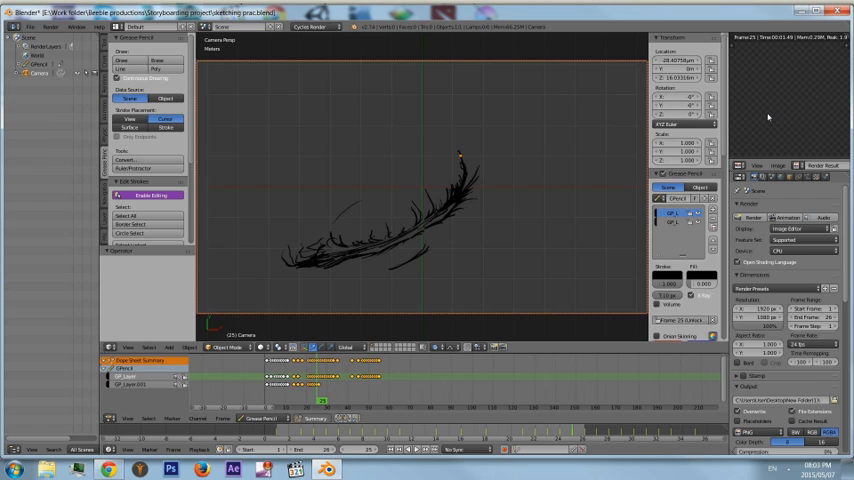
mouse_move(636, 216)
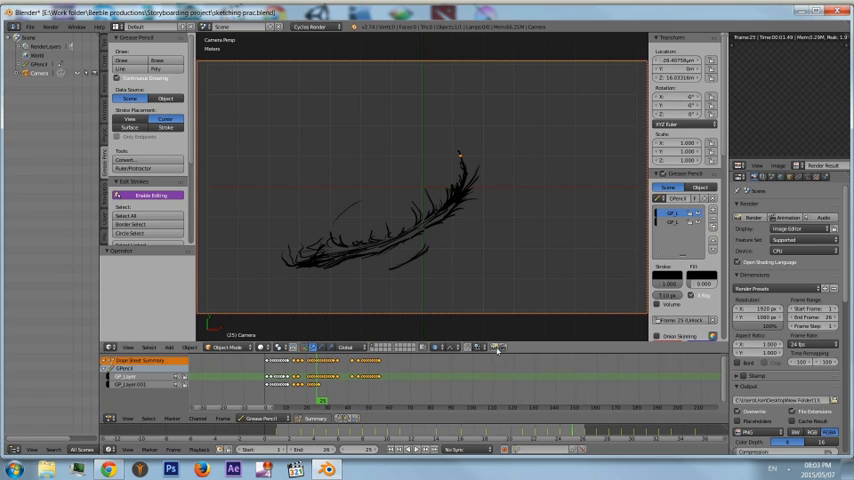
mouse_move(496, 348)
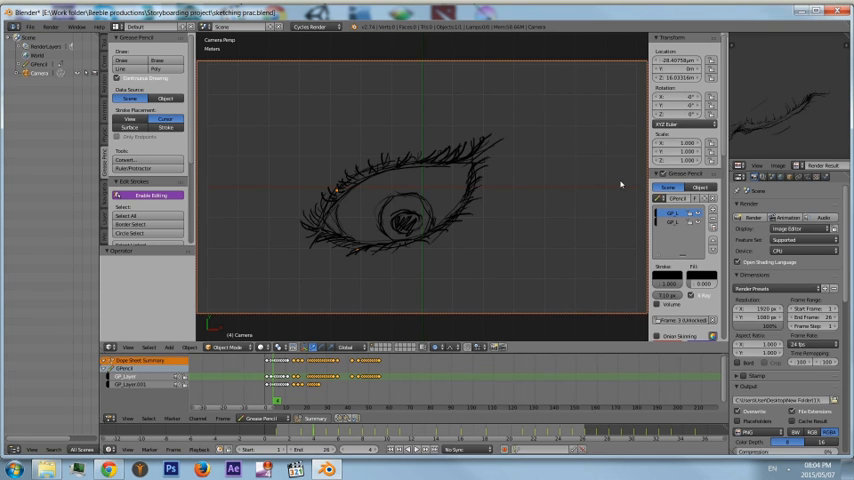
Quit Blender, confirming to discard the unsaved changes.
click(836, 12)
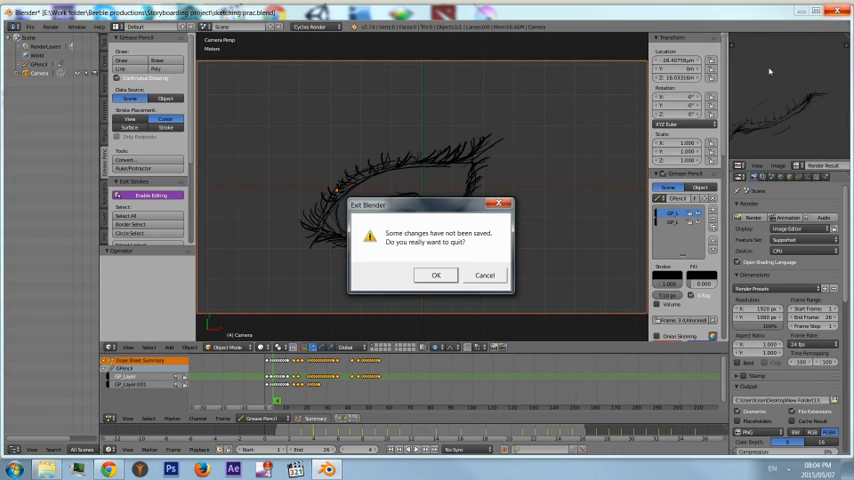
click(436, 276)
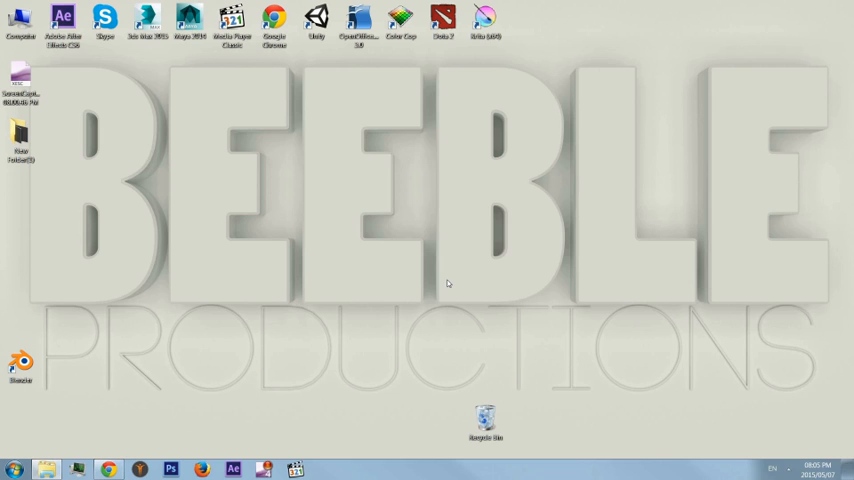
mouse_move(370, 268)
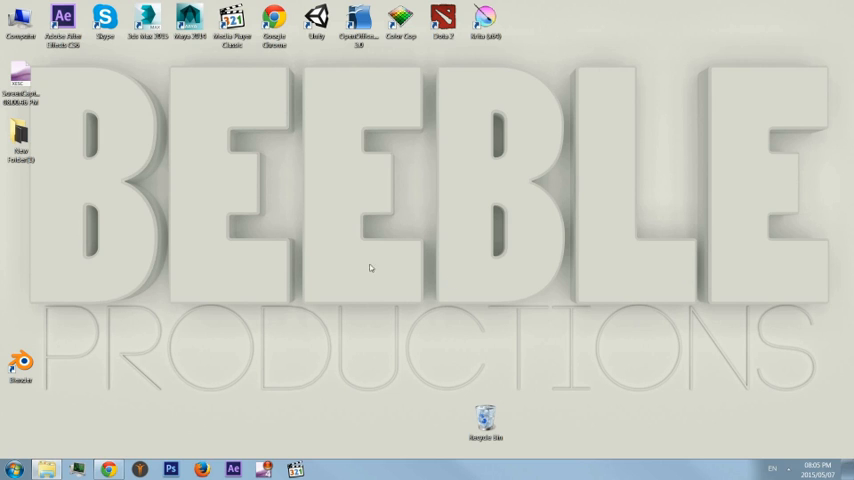
mouse_move(104, 148)
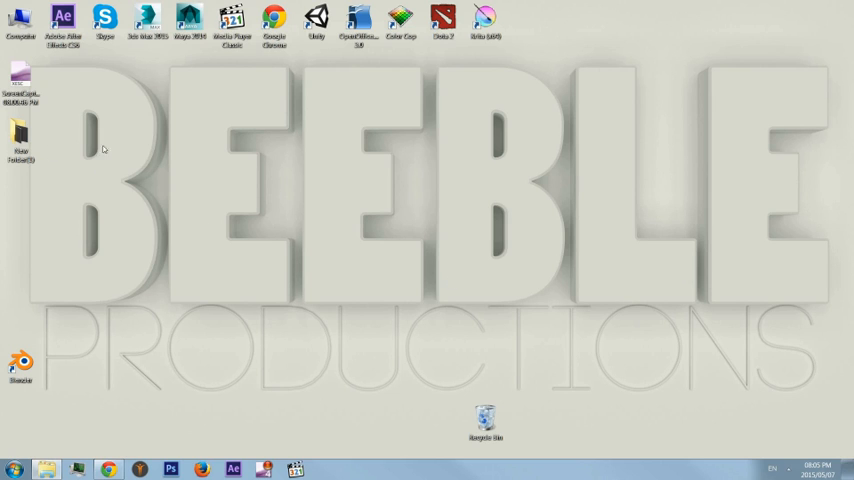